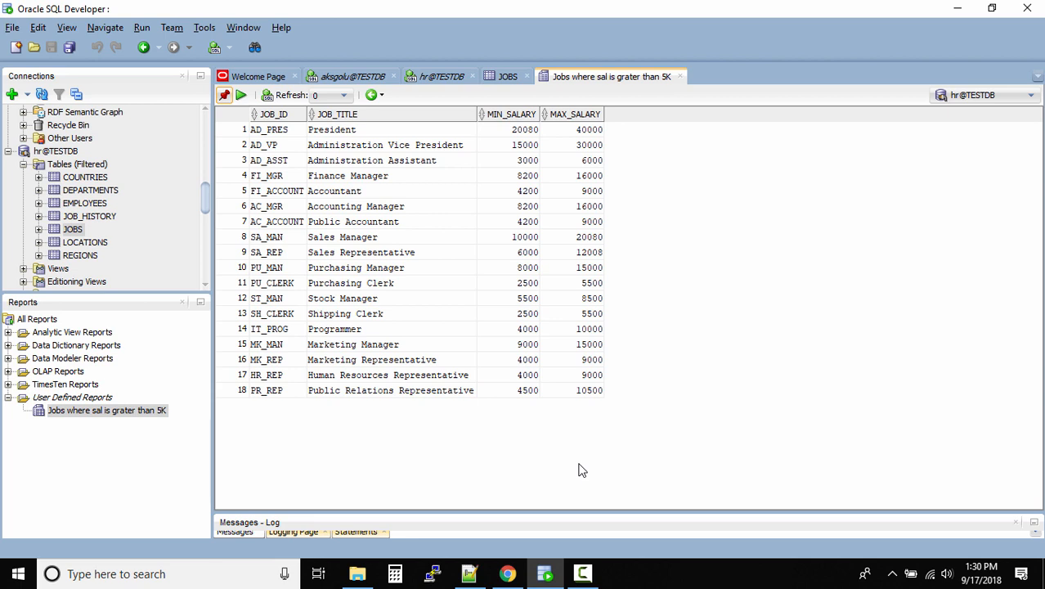
mouse_move(553, 319)
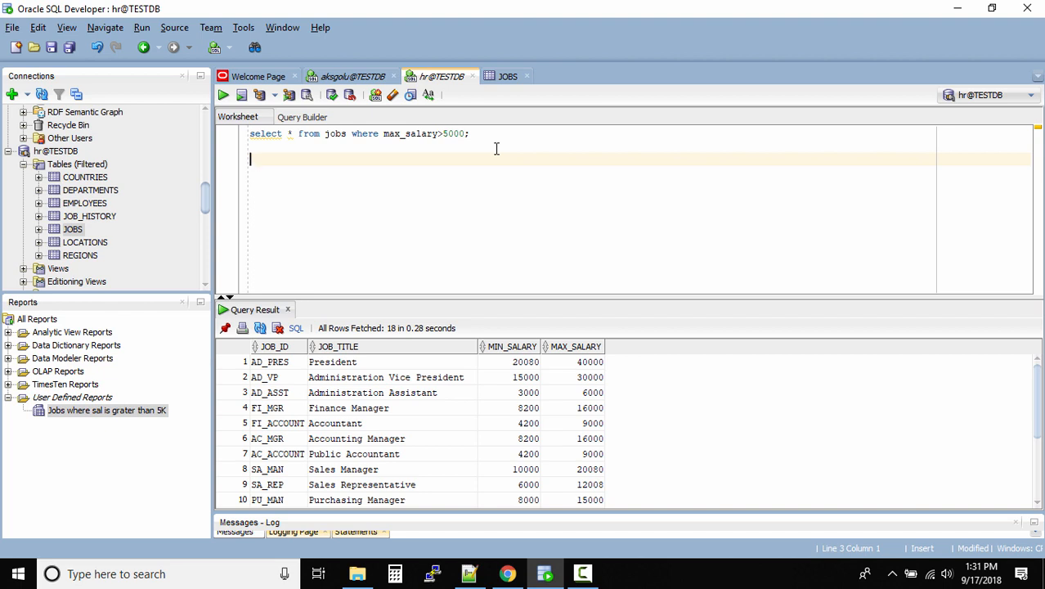
- Write the begin / dbms_output.put_line('Hello World...'); / end; block and select it
text(begin)
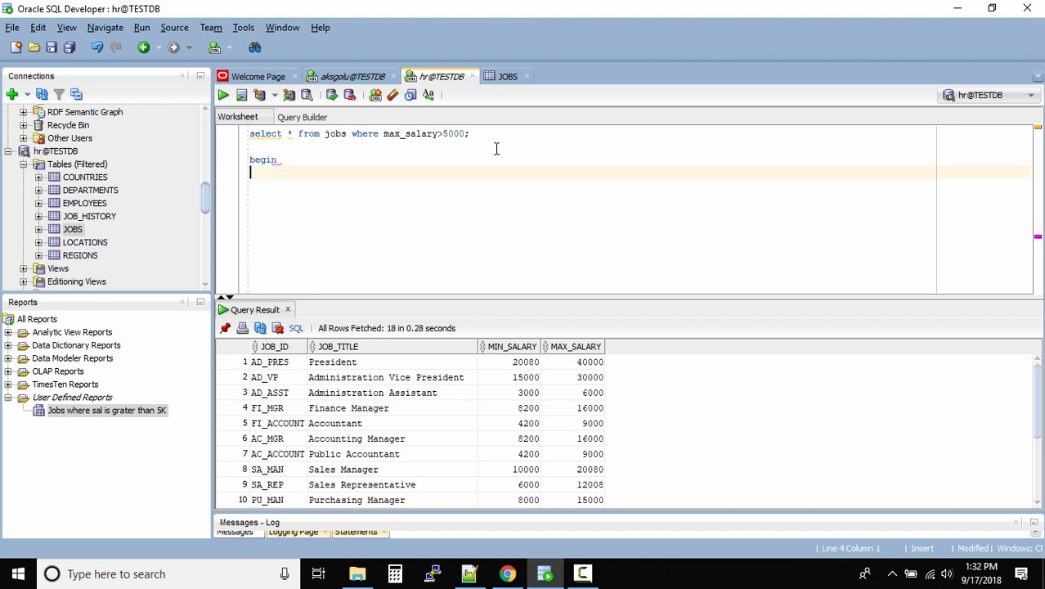
text(dbms)
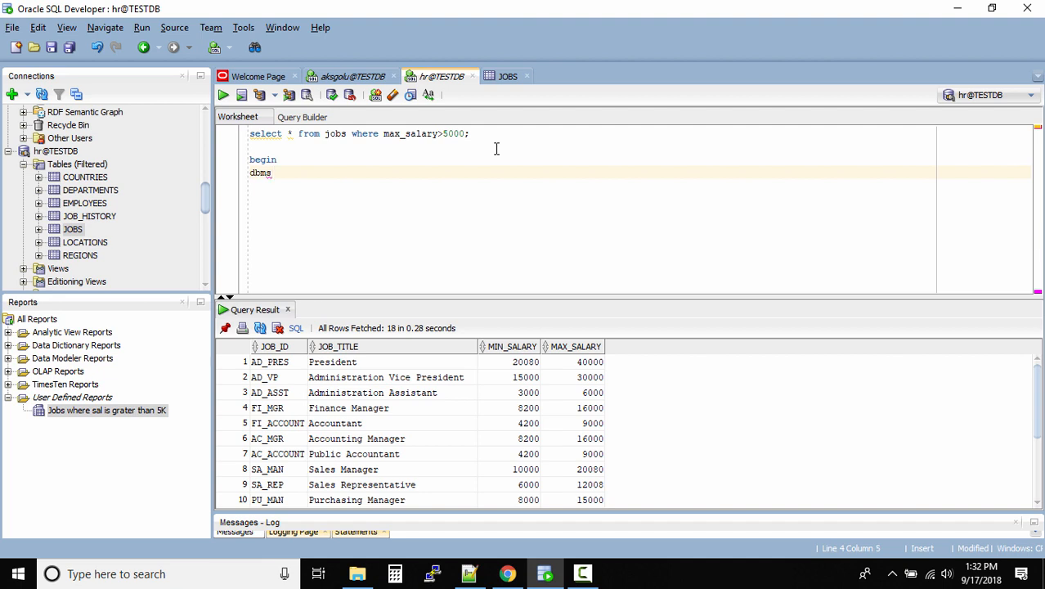
text(_ouput.)
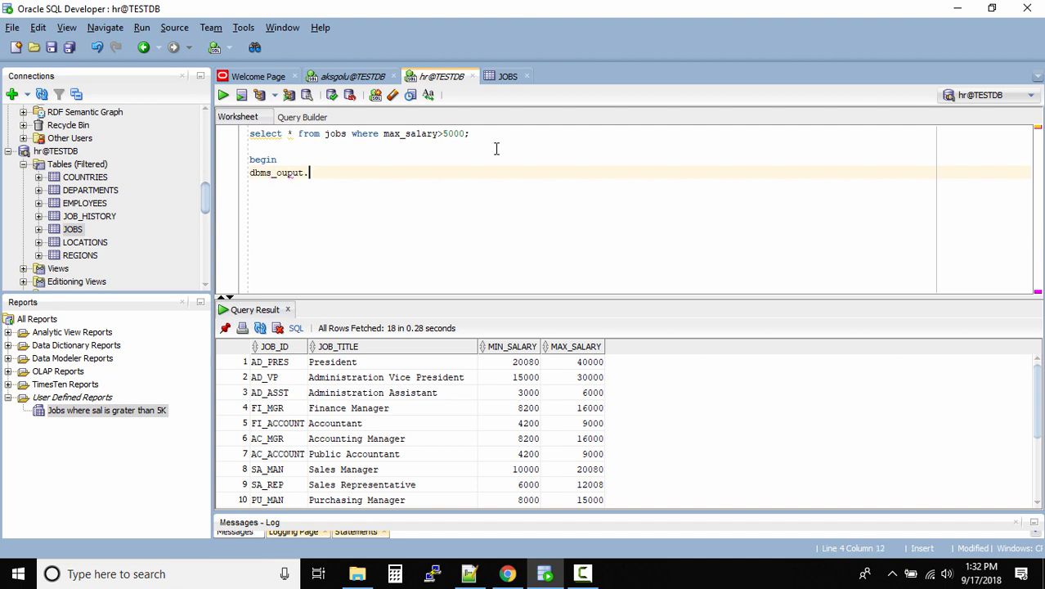
text(put_line)
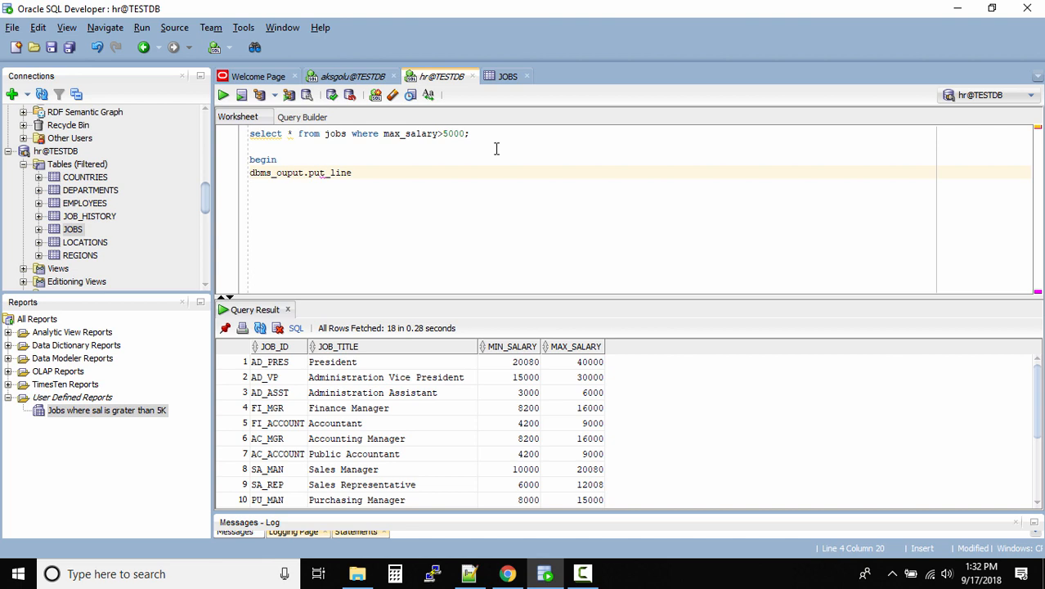
text((')
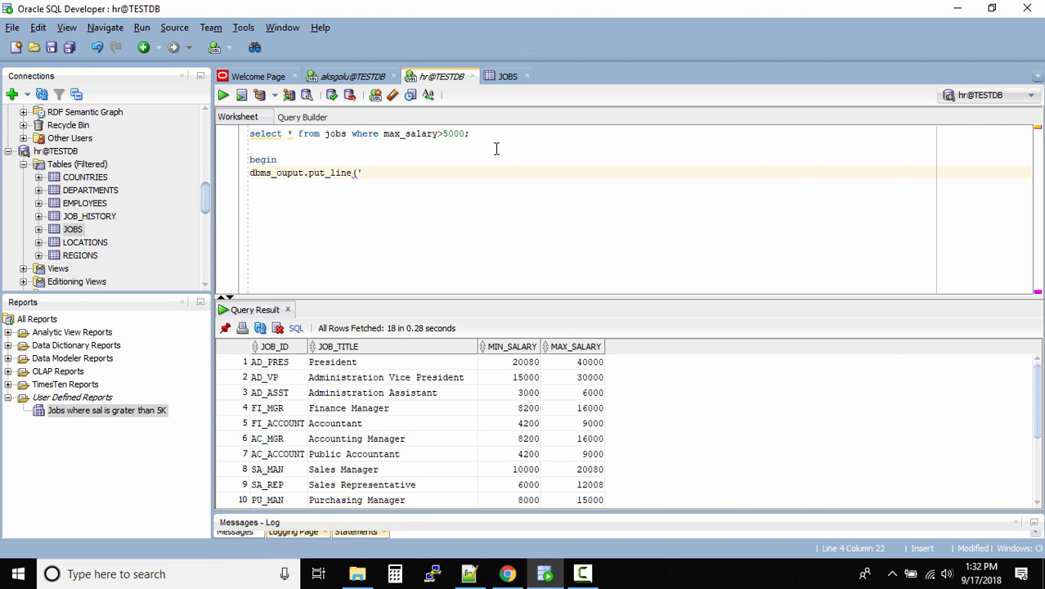
text(Hello)
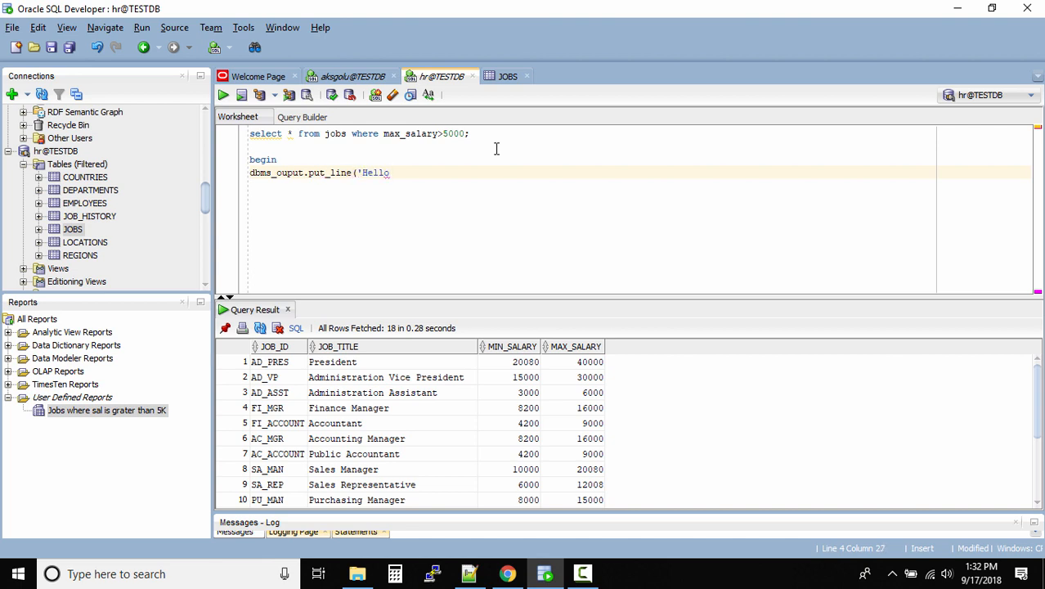
text(World...');)
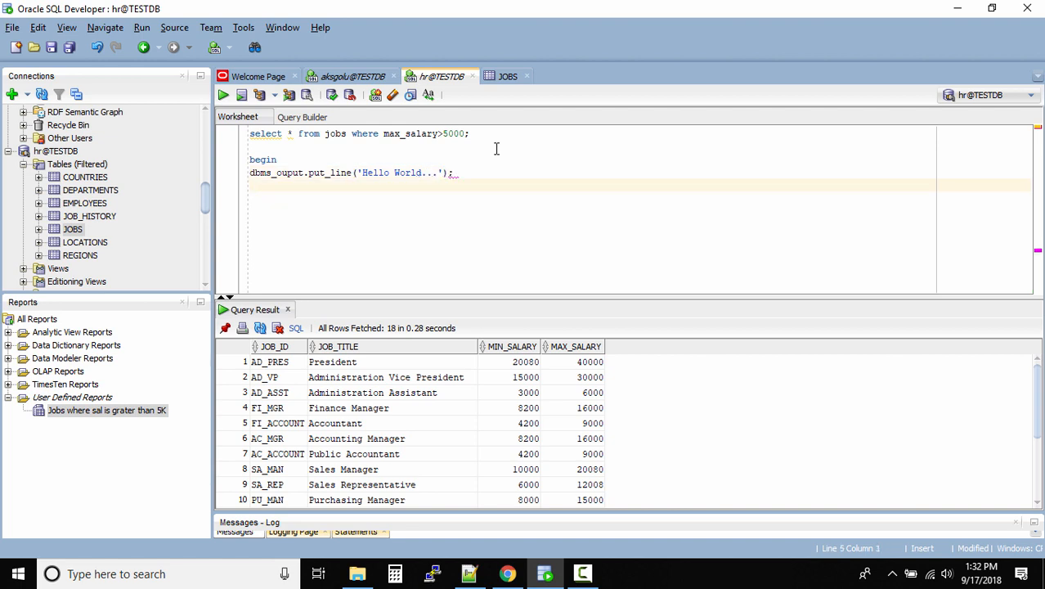
text(end;)
text(/)
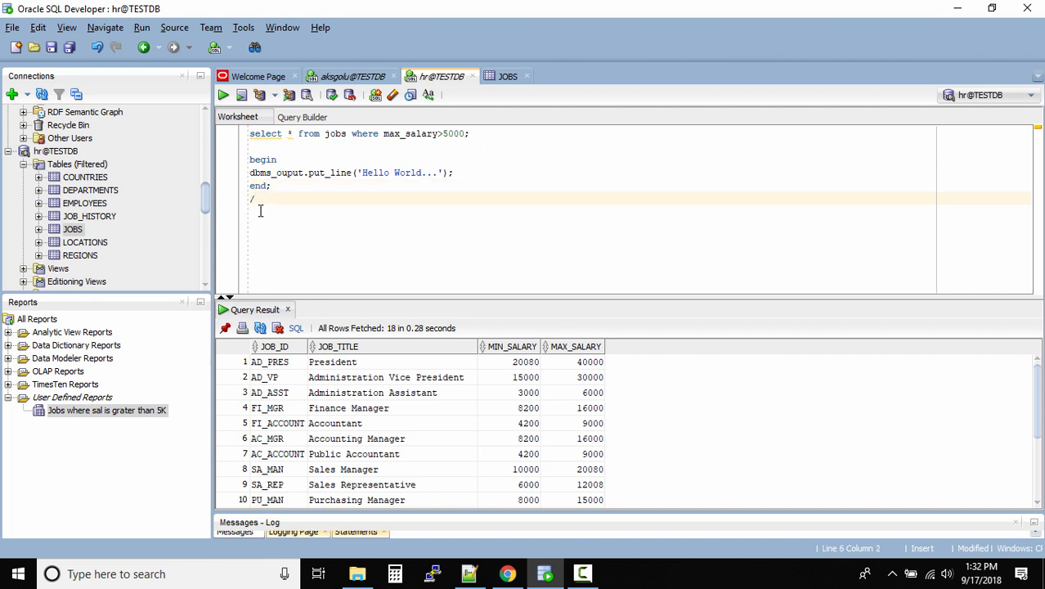
drag(250, 159, 254, 199)
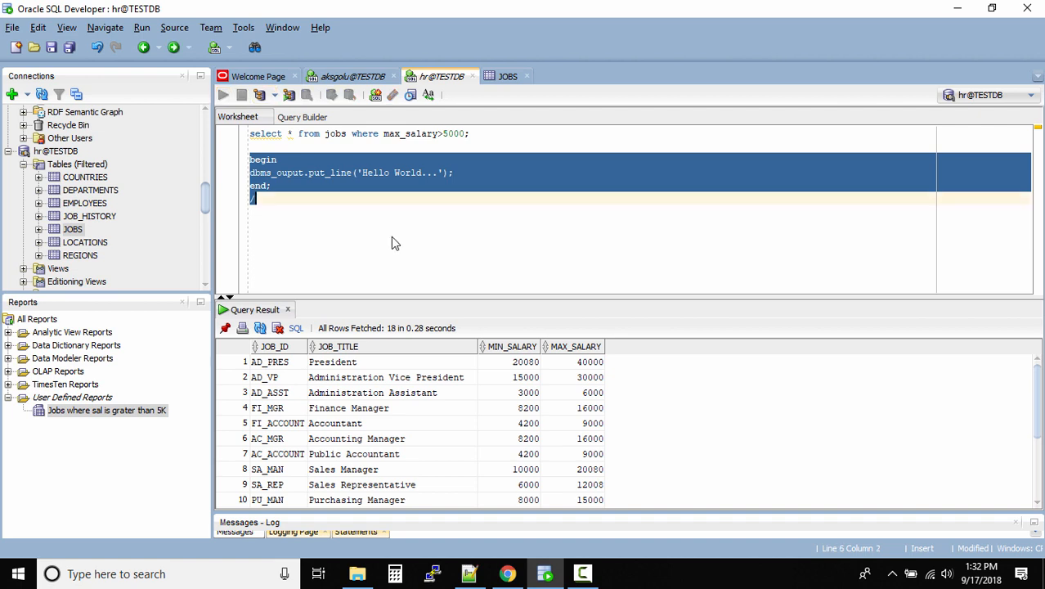
- Run the block, correct dbms_ouput to dbms_output, and rerun it to a successful completion
click(241, 95)
text(t)
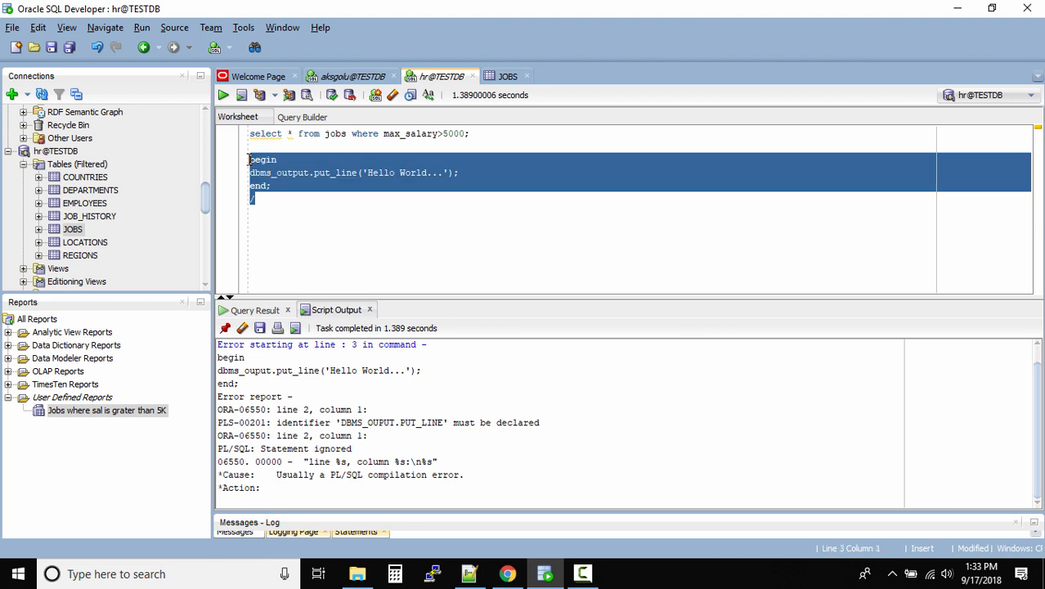
click(241, 95)
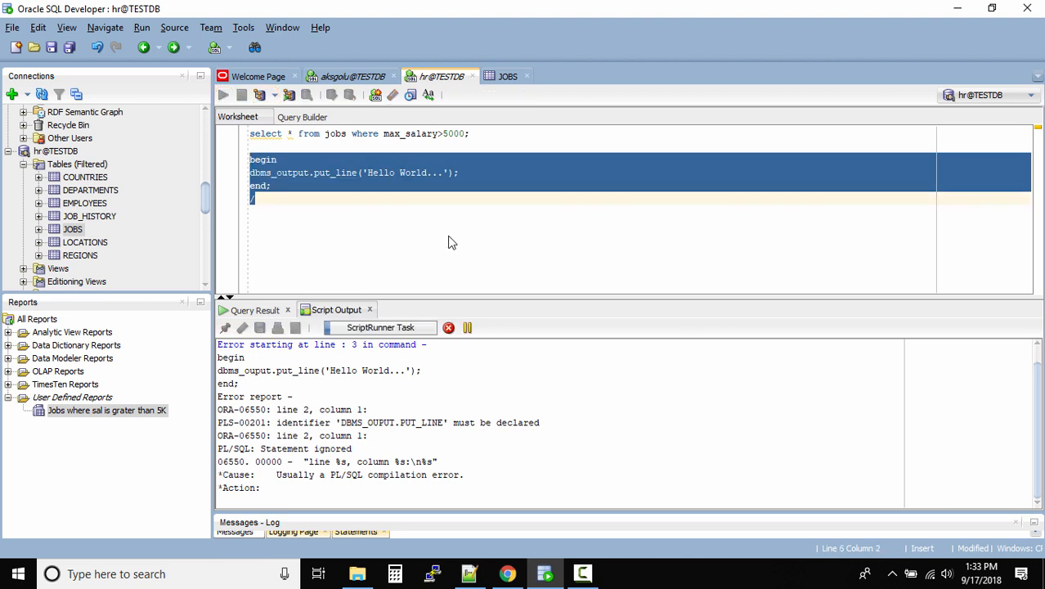
click(242, 95)
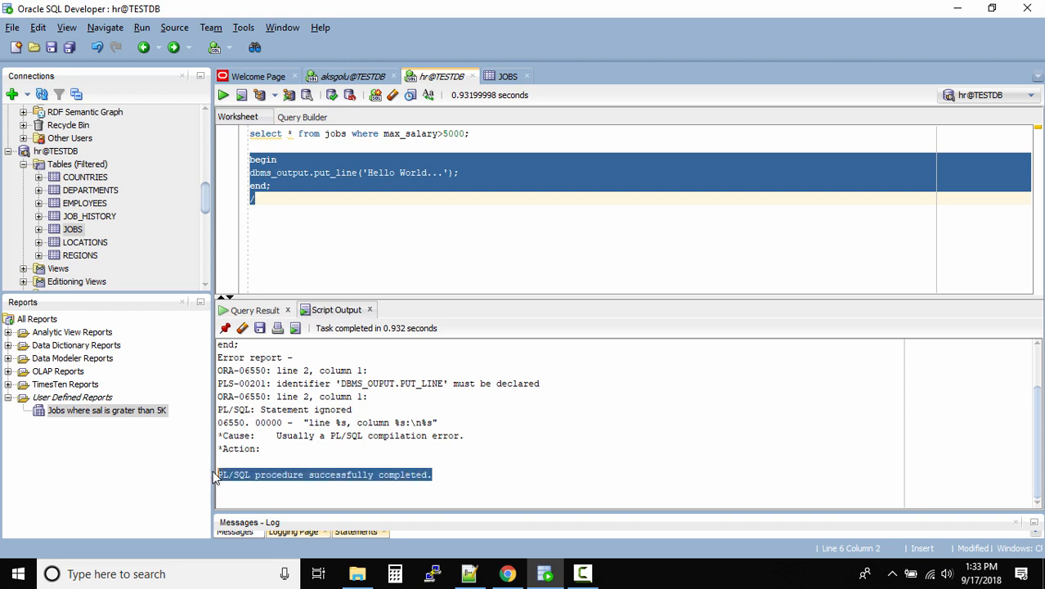
mouse_move(462, 457)
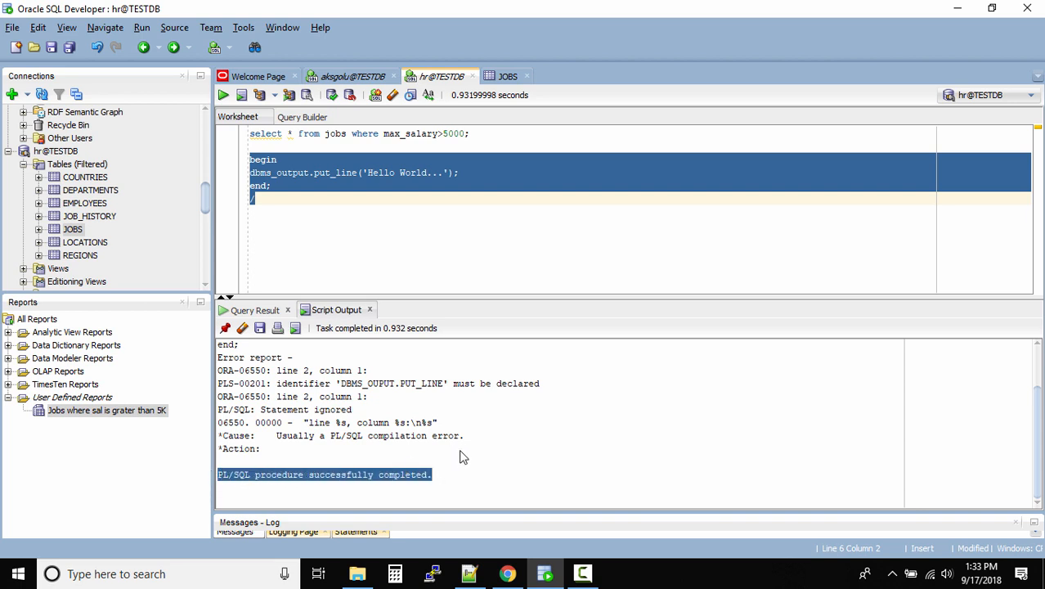
click(401, 243)
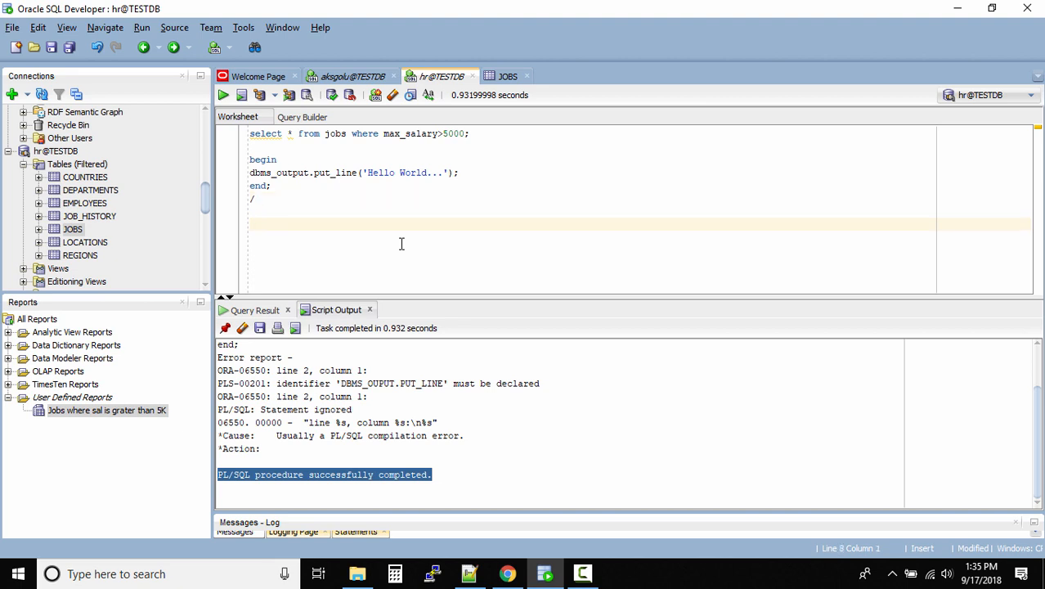
- Add 'set serveroutput on' below the block and run it as a script
text(set serveroutput on)
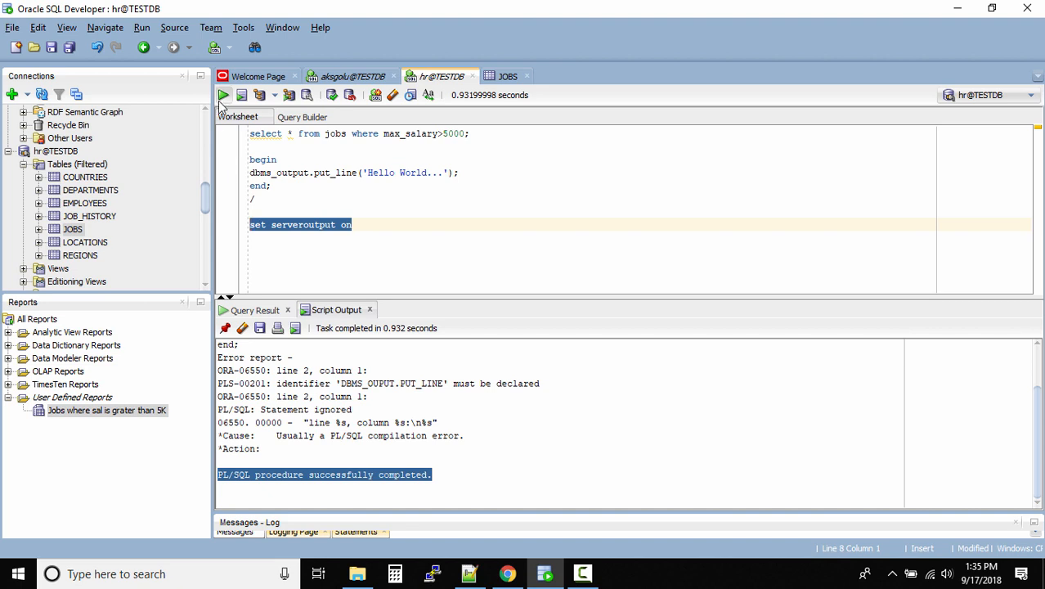
click(241, 94)
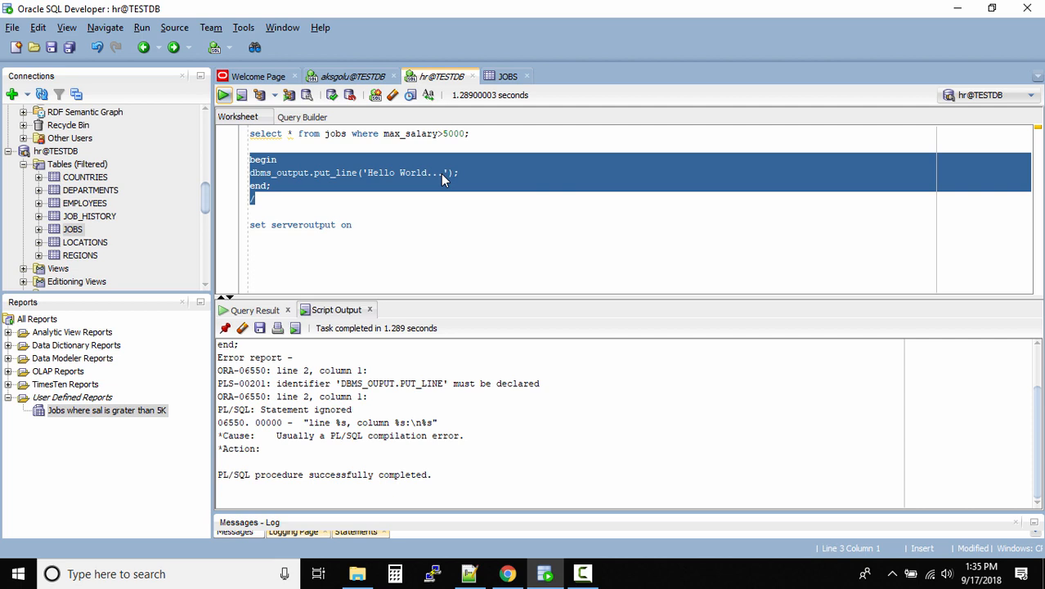
- Run the PL/SQL block again so Script Output prints 'Hello World...'
click(240, 95)
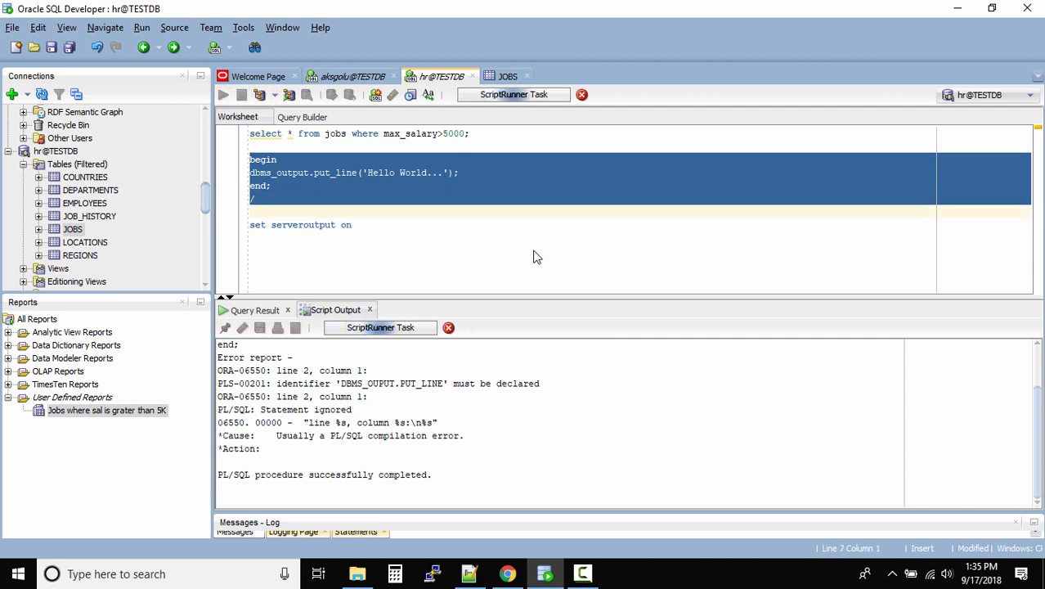
click(240, 94)
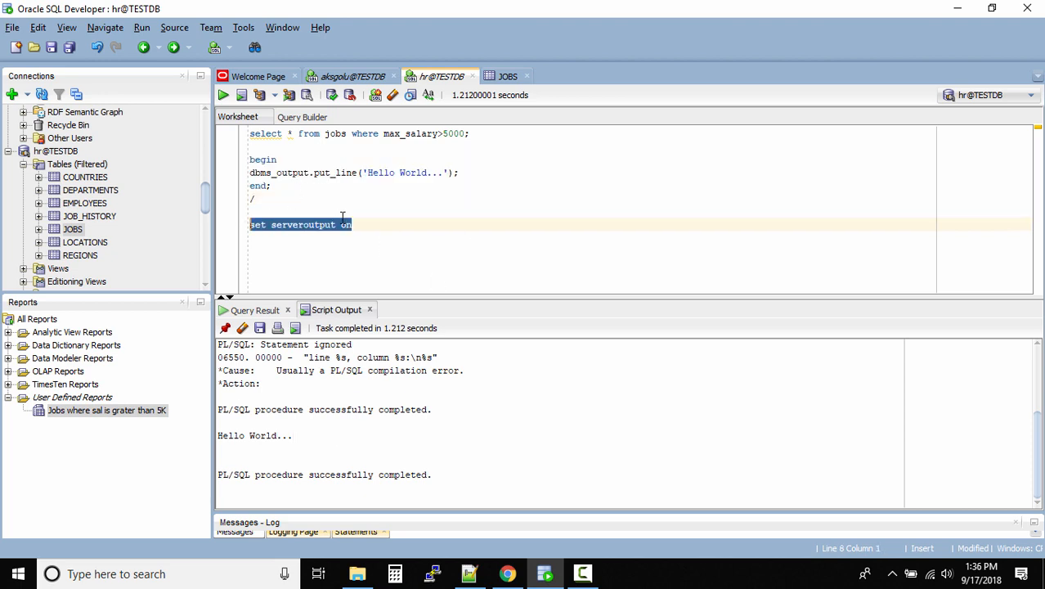
mouse_move(409, 346)
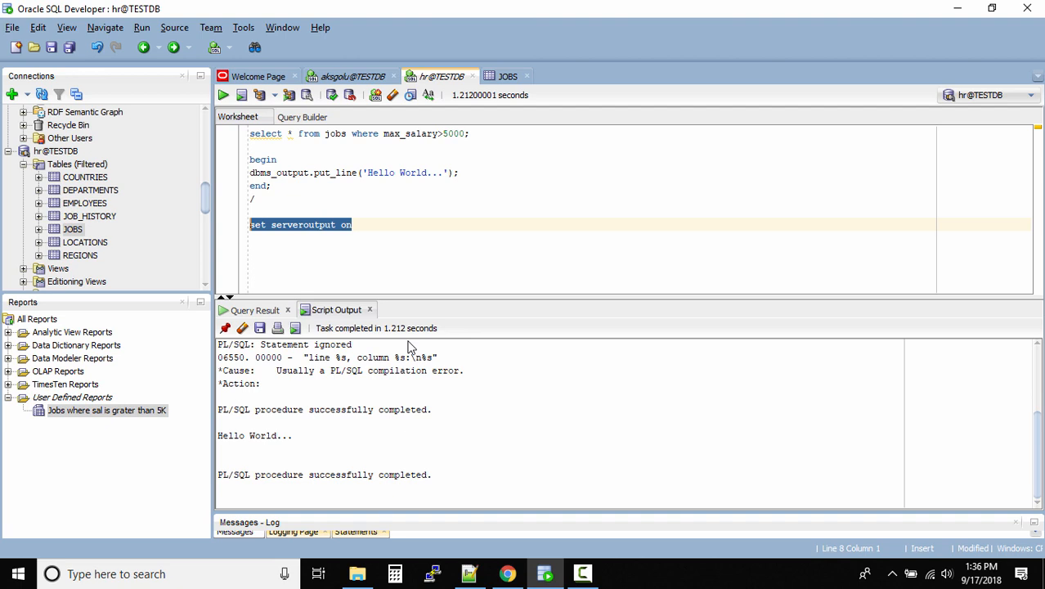
mouse_move(616, 292)
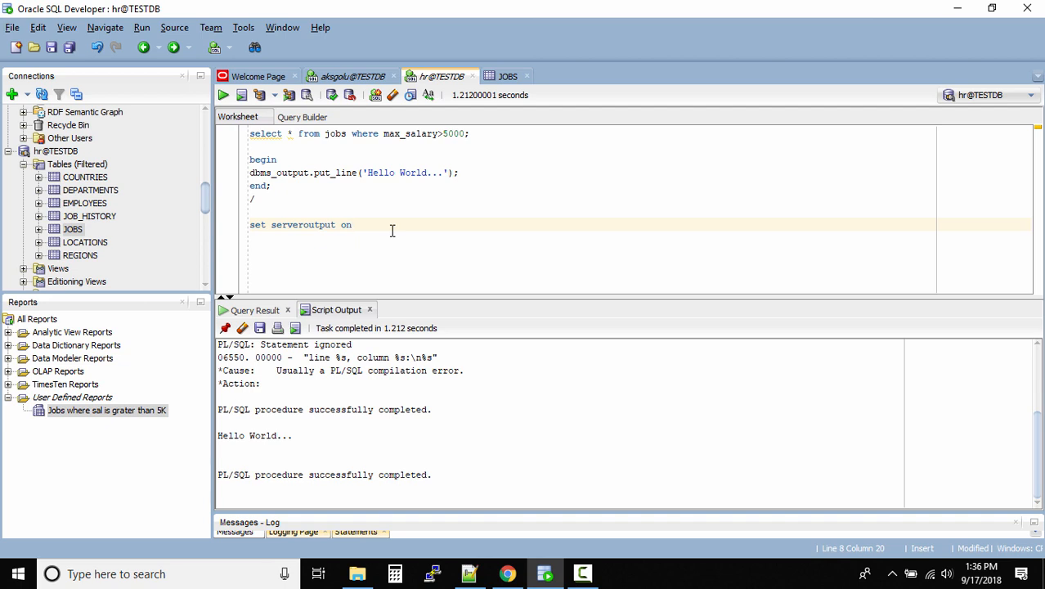
click(352, 225)
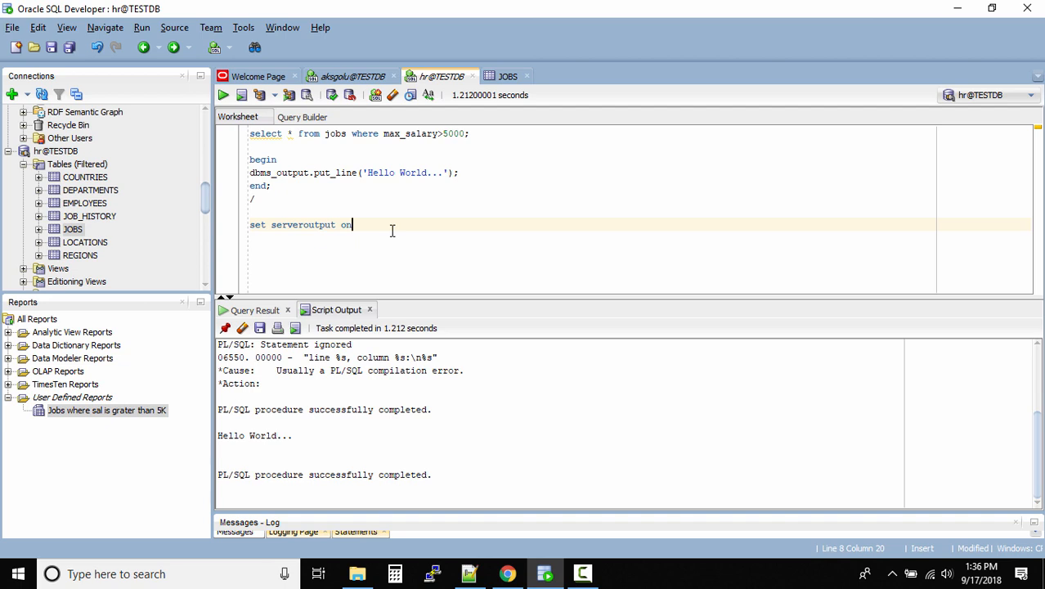